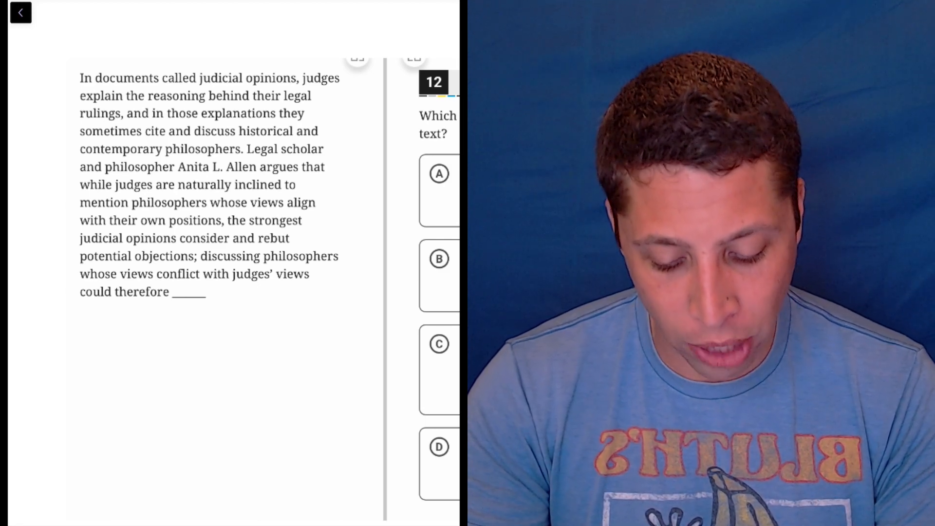
# - Mark key passage words like 'strongest' and 'objections' for question 12 in red ink
pyautogui.doubleClick(274, 220)
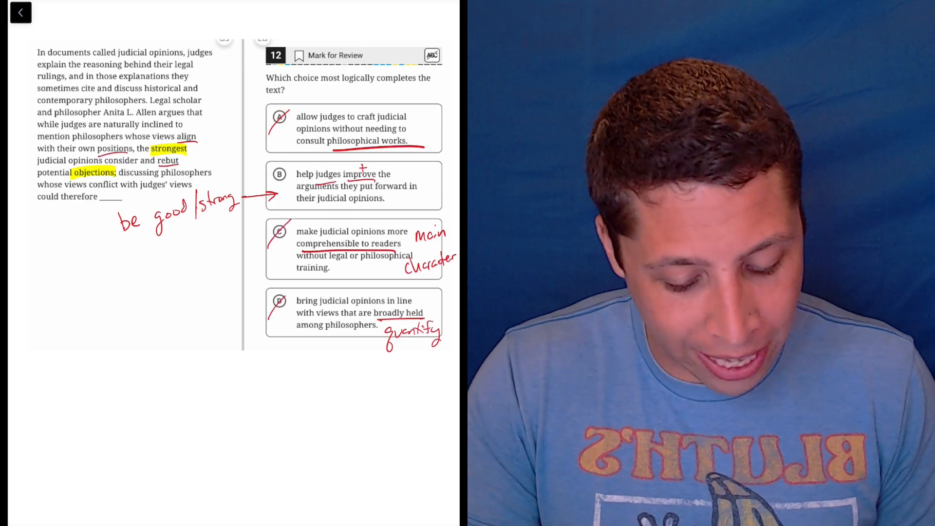
# - Draw a red circle around answer bubble B for question 12
pyautogui.click(279, 175)
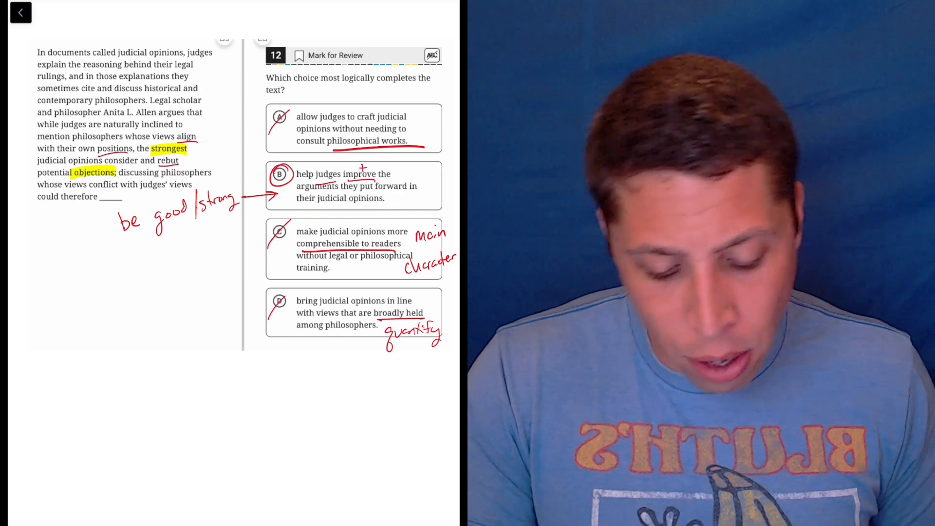